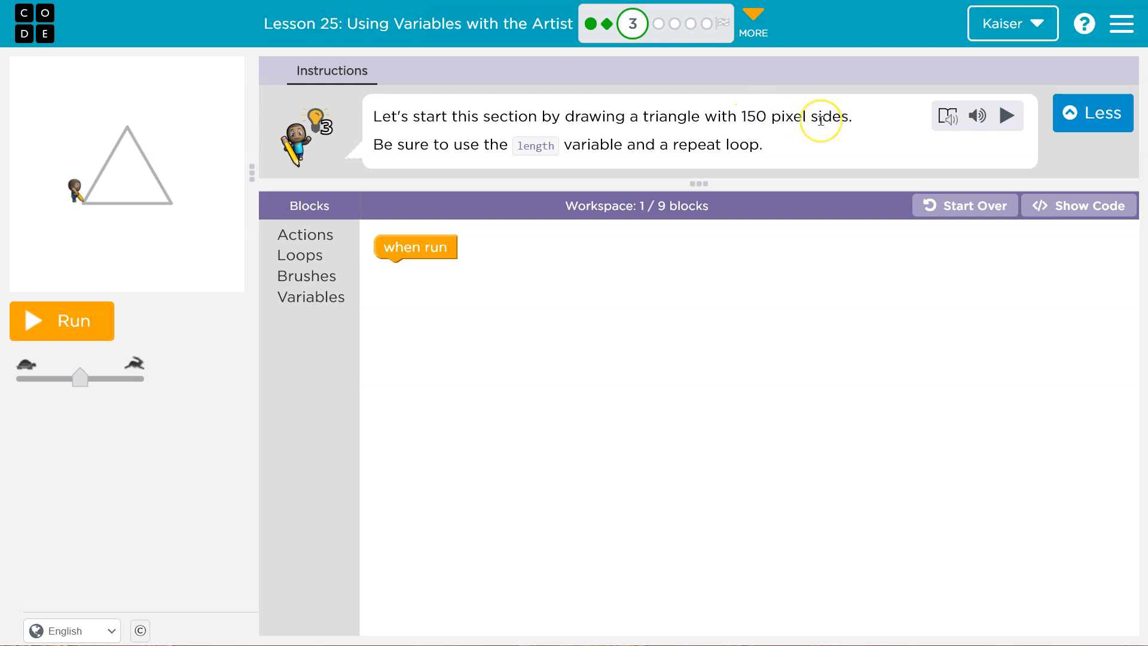
pyautogui.moveTo(595, 189)
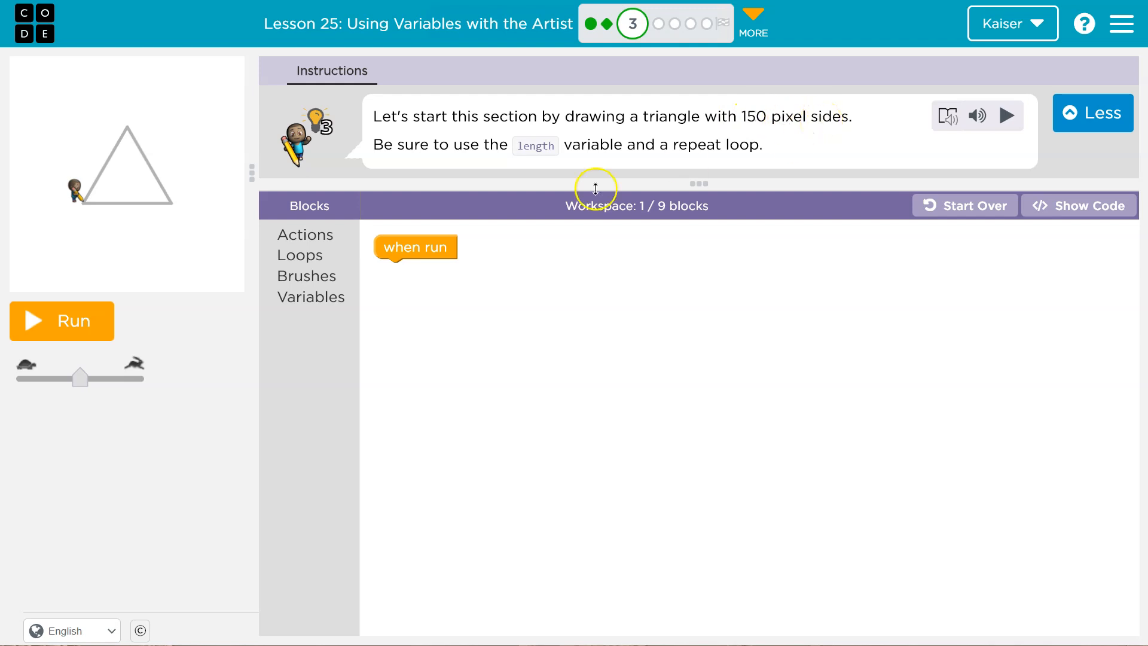
pyautogui.moveTo(649, 149)
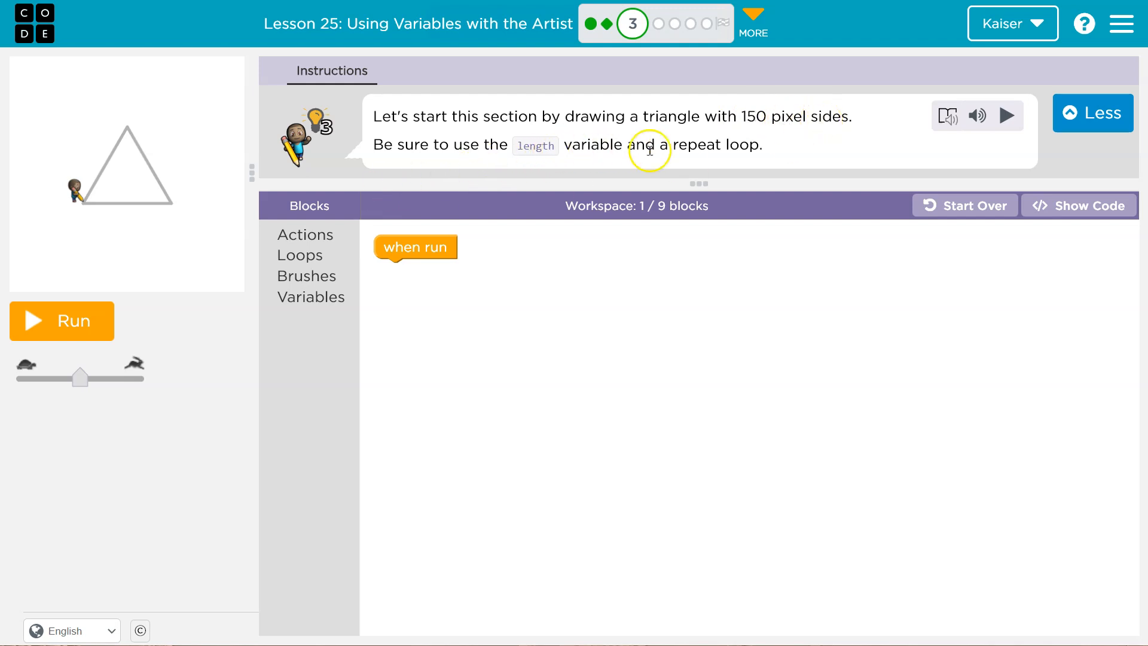
pyautogui.moveTo(730, 222)
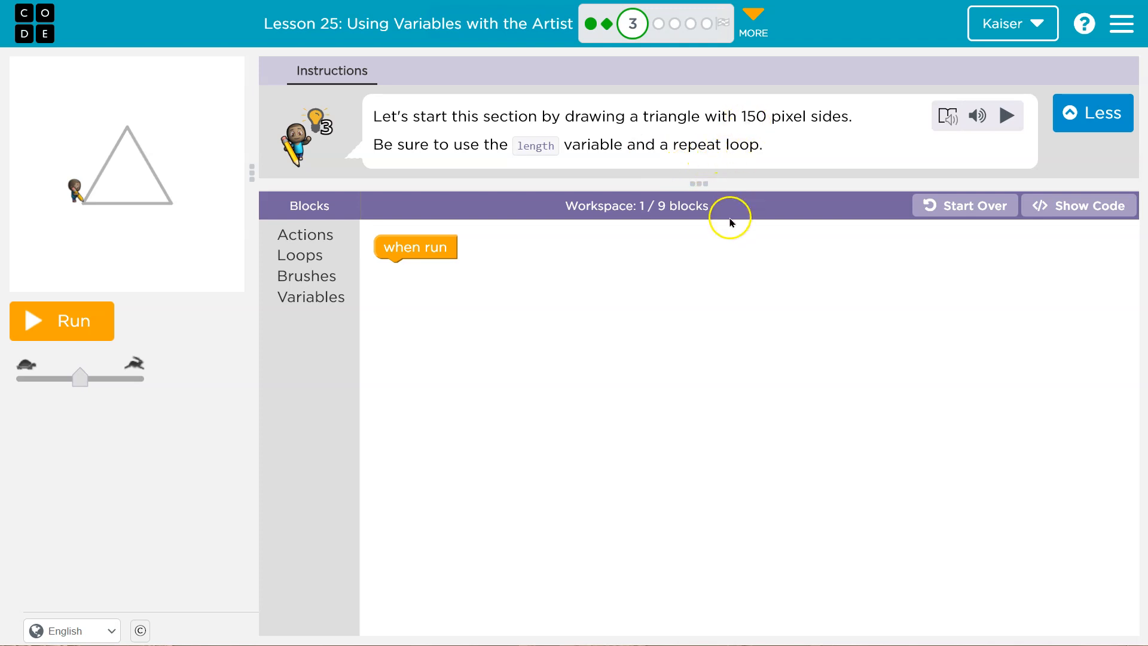
pyautogui.moveTo(703, 196)
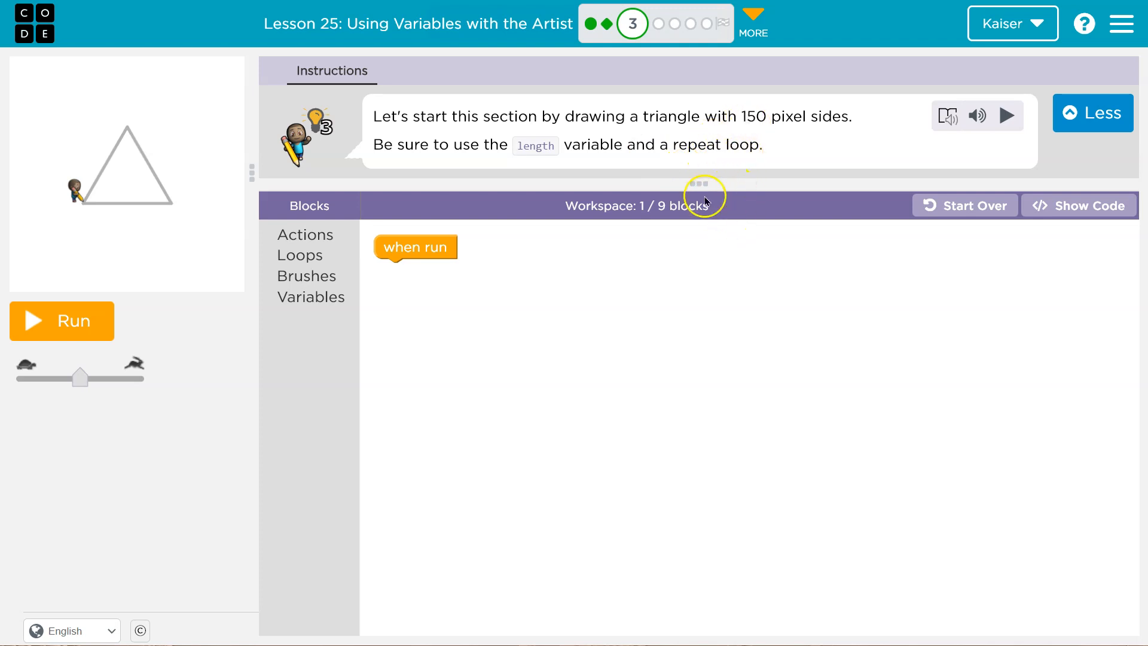
pyautogui.moveTo(628, 249)
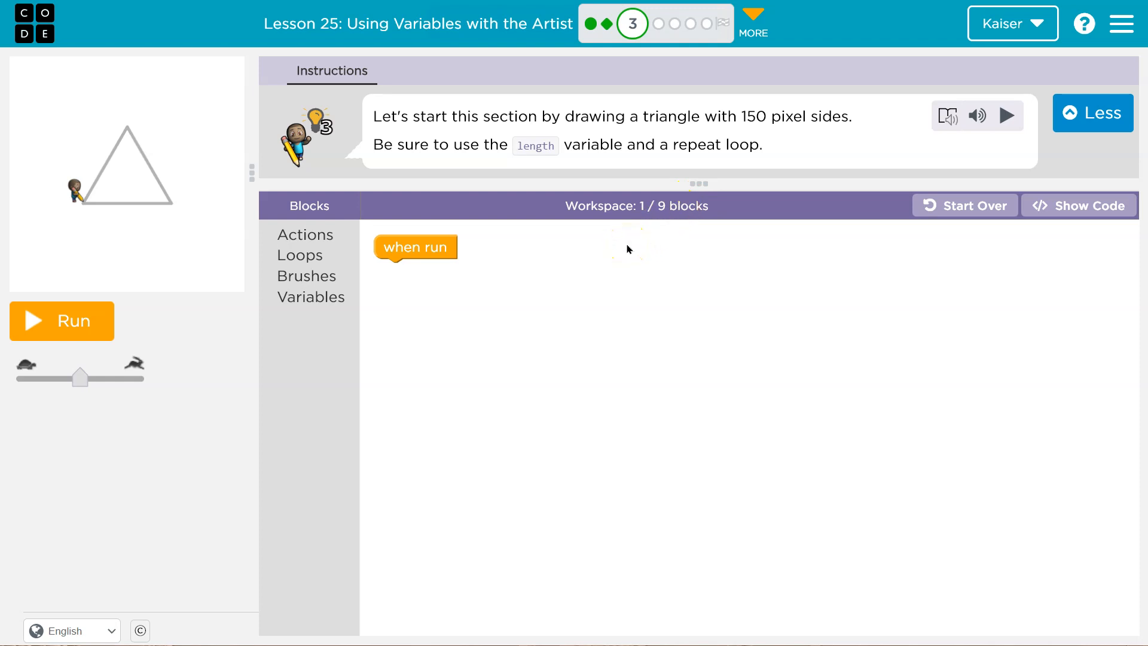
pyautogui.moveTo(448, 166)
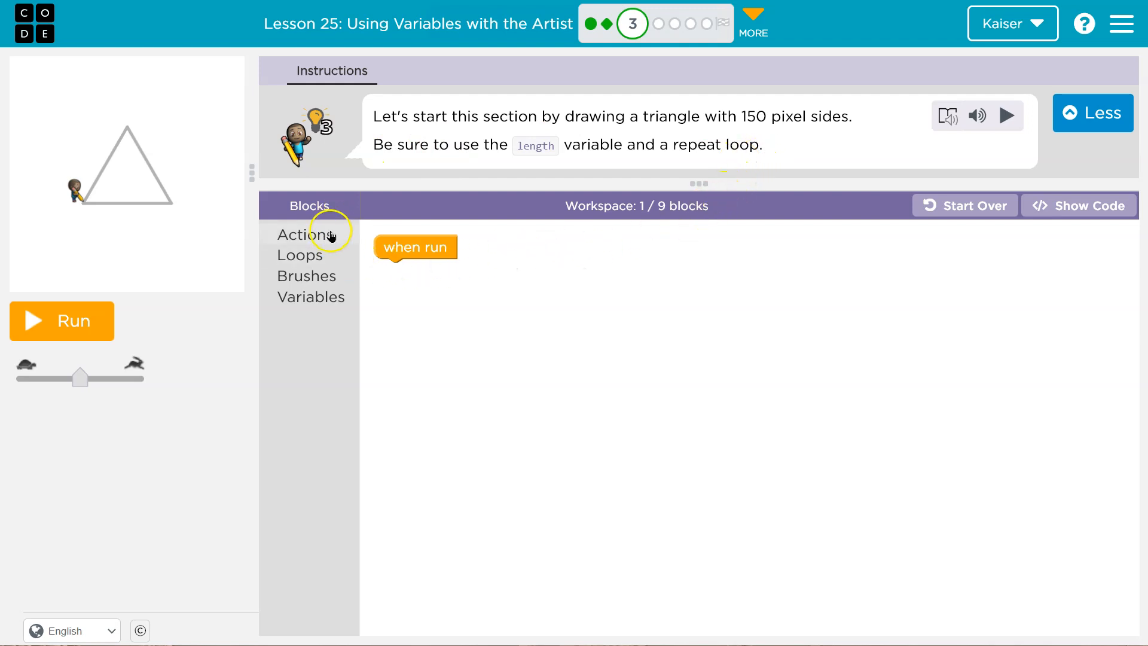
# Step: Attach a 'move forward by length pixels' block under 'when run' and test-run it
pyautogui.click(306, 234)
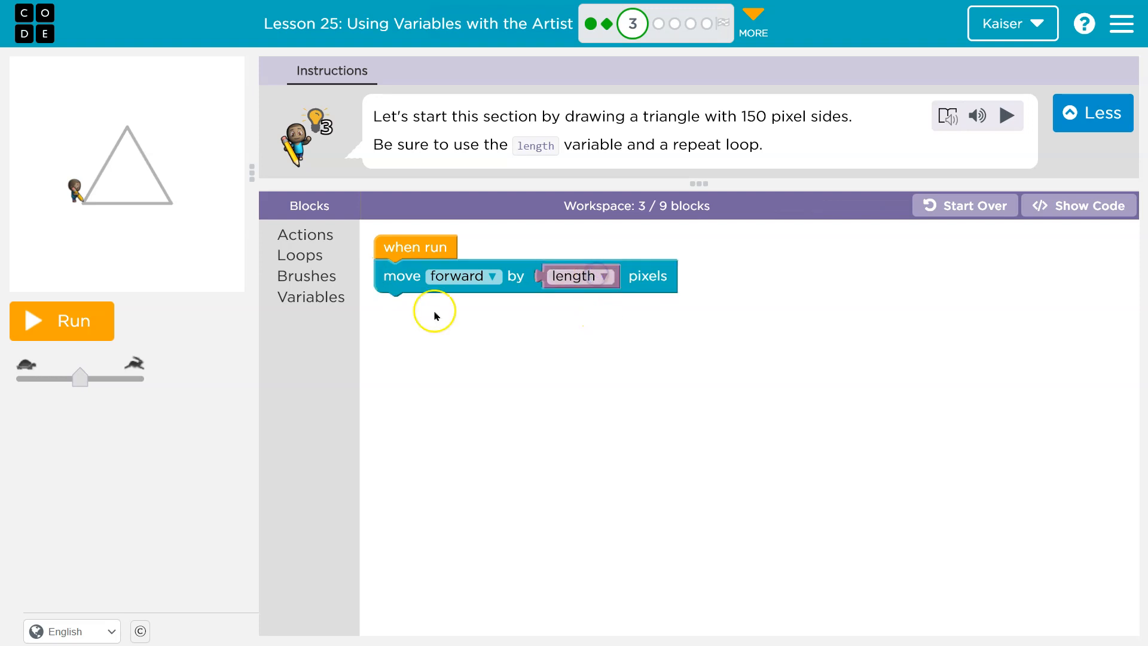
pyautogui.moveTo(459, 326)
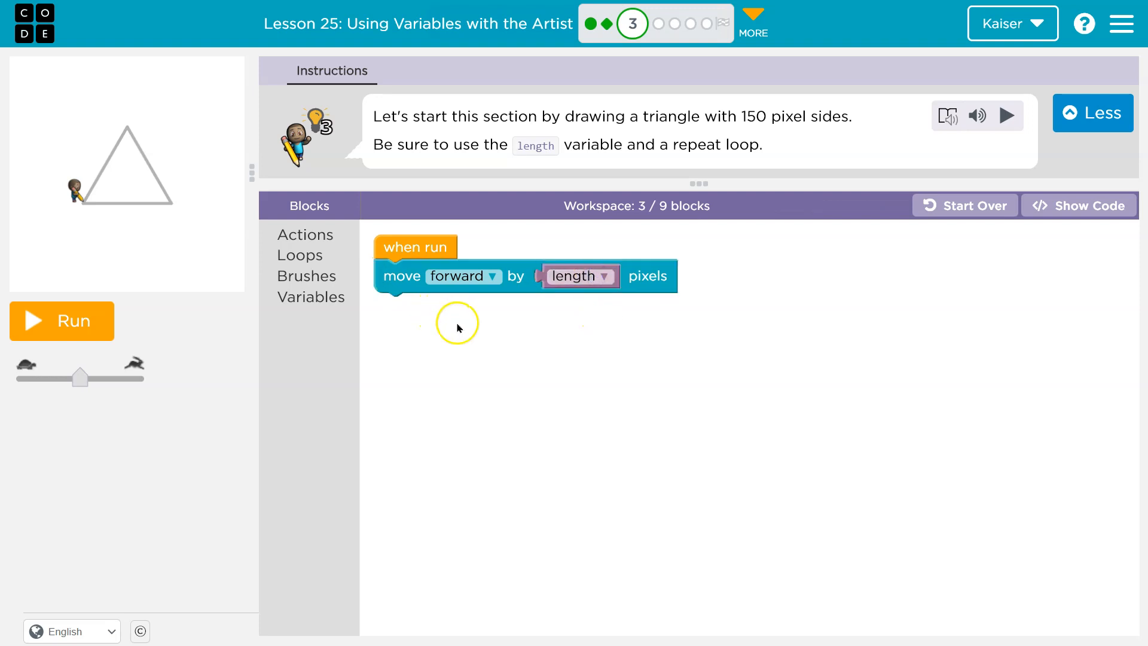
pyautogui.click(62, 321)
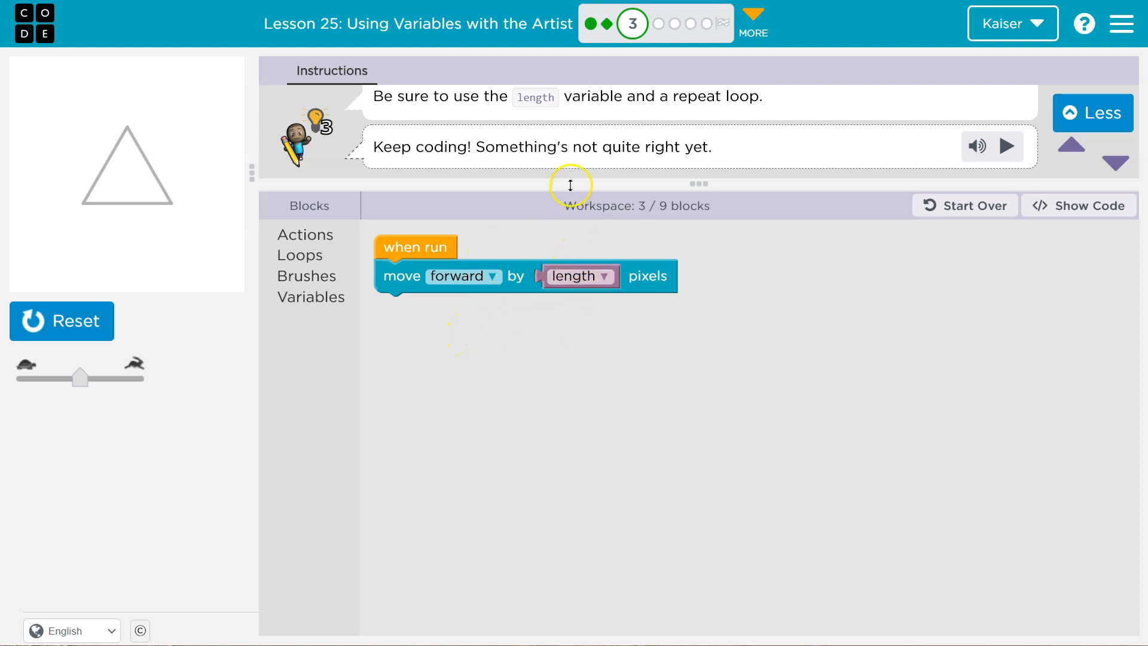
pyautogui.click(604, 276)
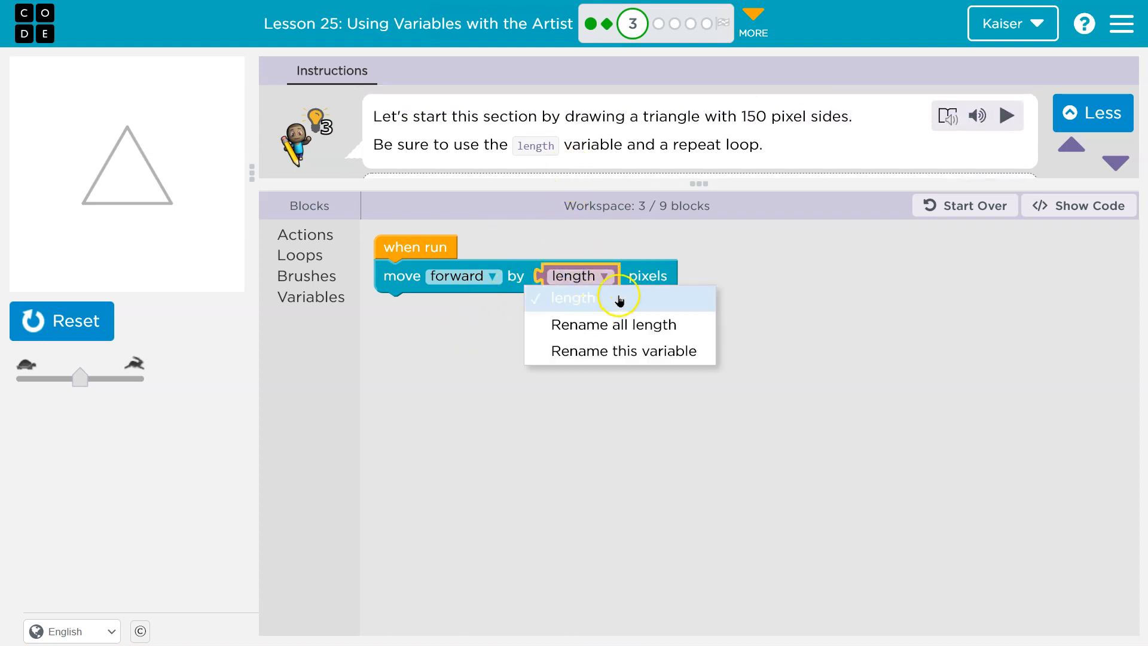
pyautogui.click(575, 297)
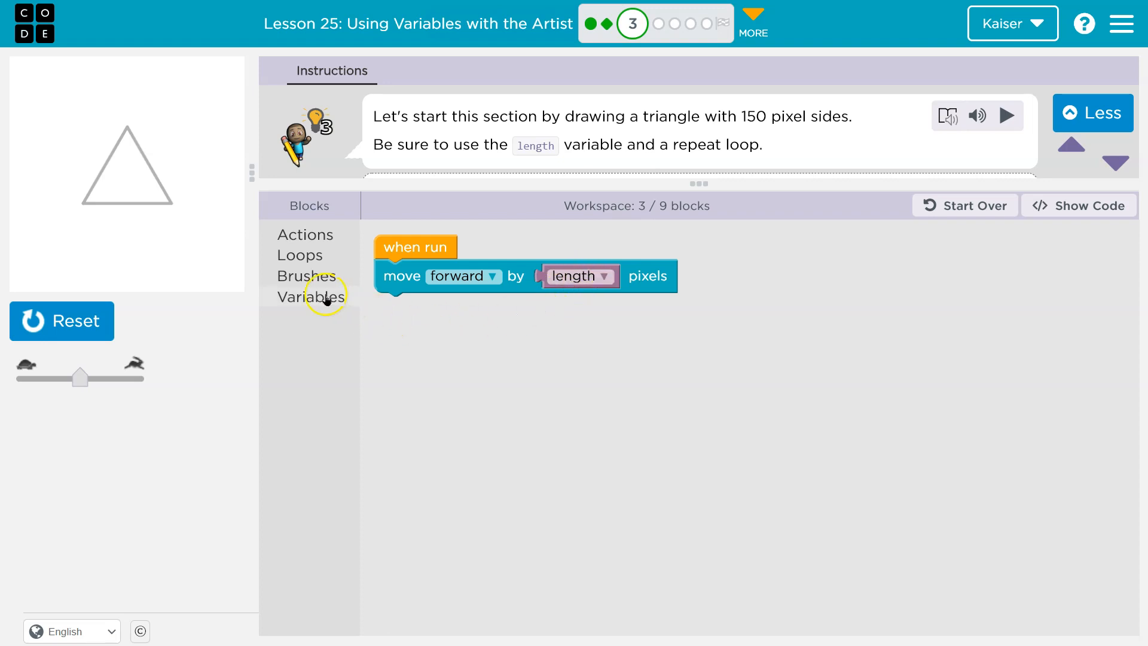
# Step: Add a 'set length to 50' block from Variables and run the program again
pyautogui.click(315, 297)
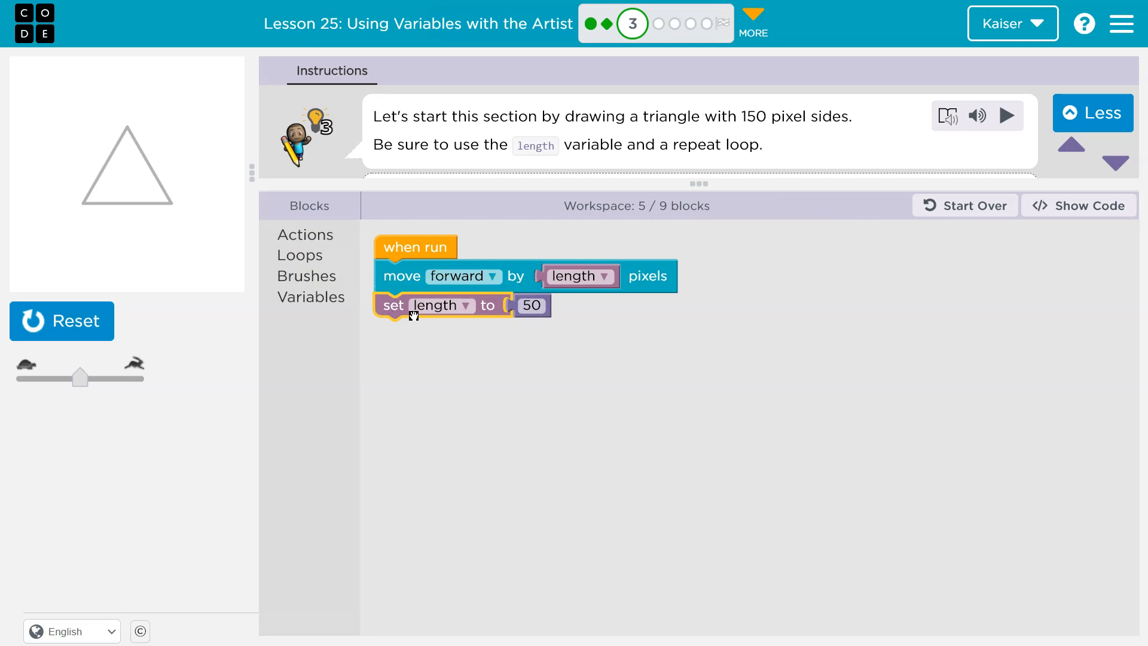
pyautogui.click(61, 320)
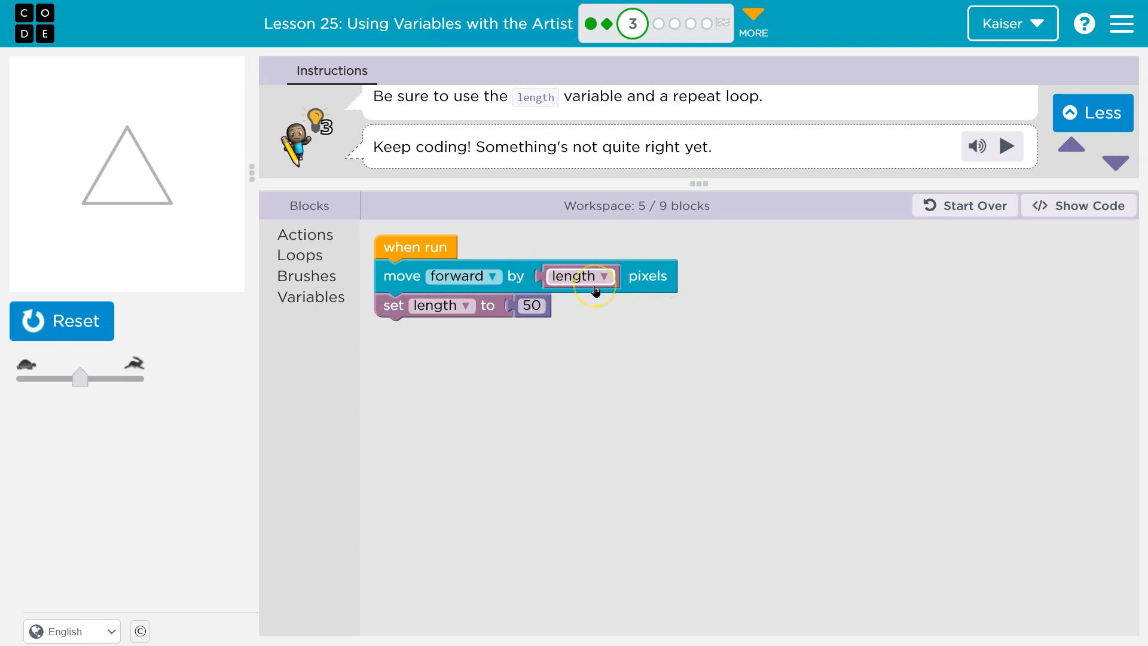
pyautogui.moveTo(658, 276)
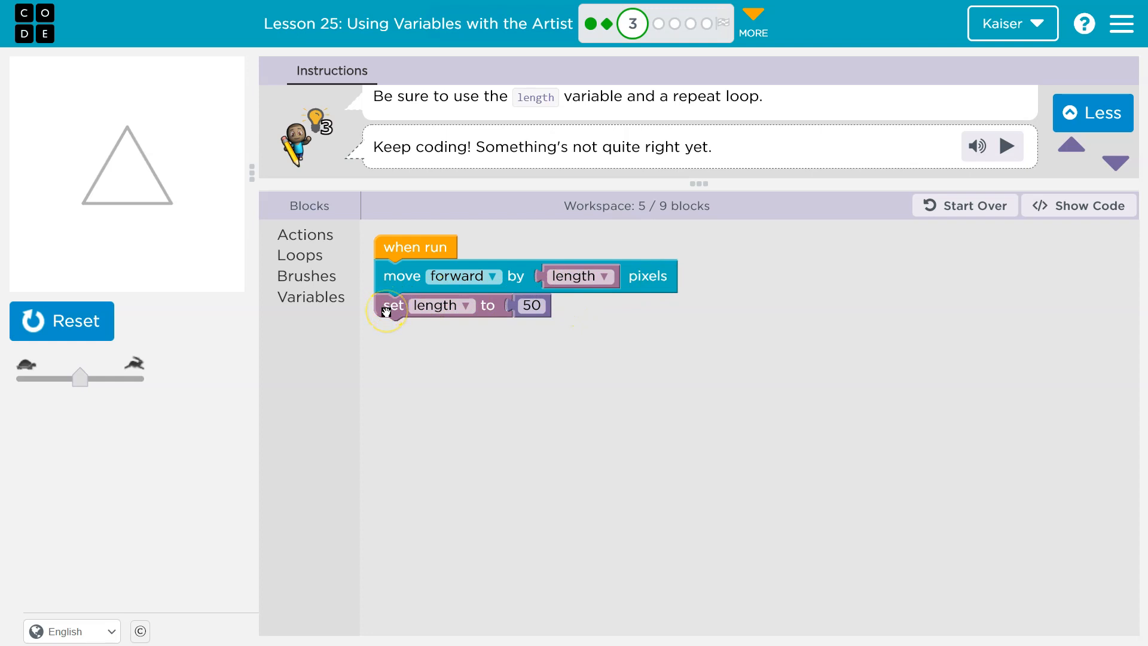
pyautogui.moveTo(393, 305)
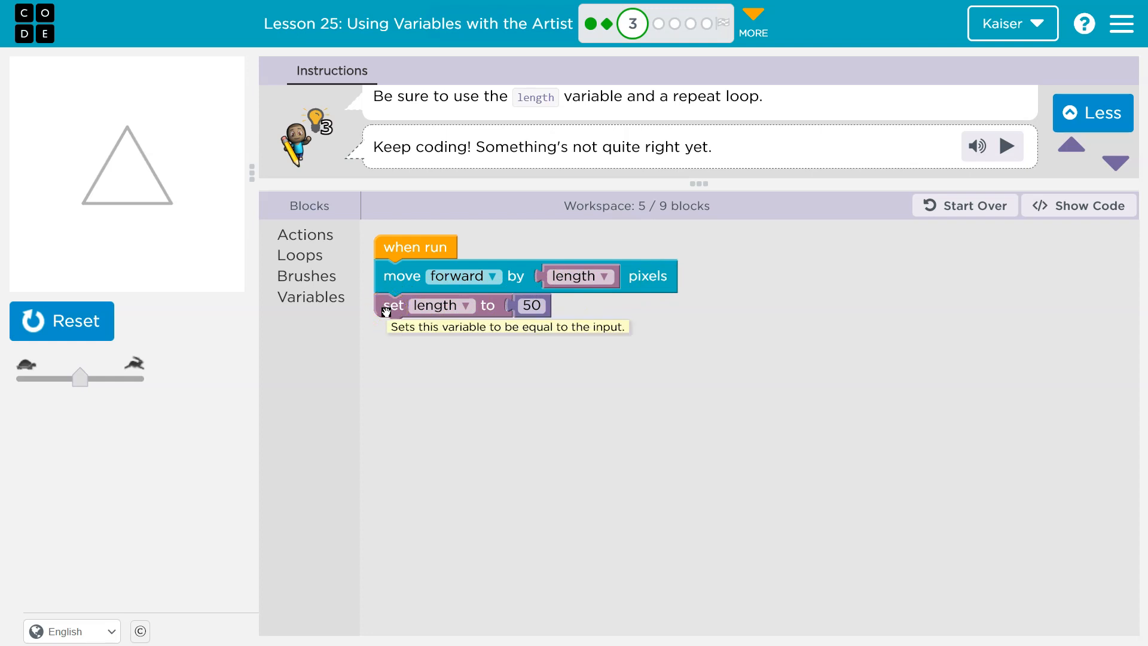
pyautogui.moveTo(396, 307)
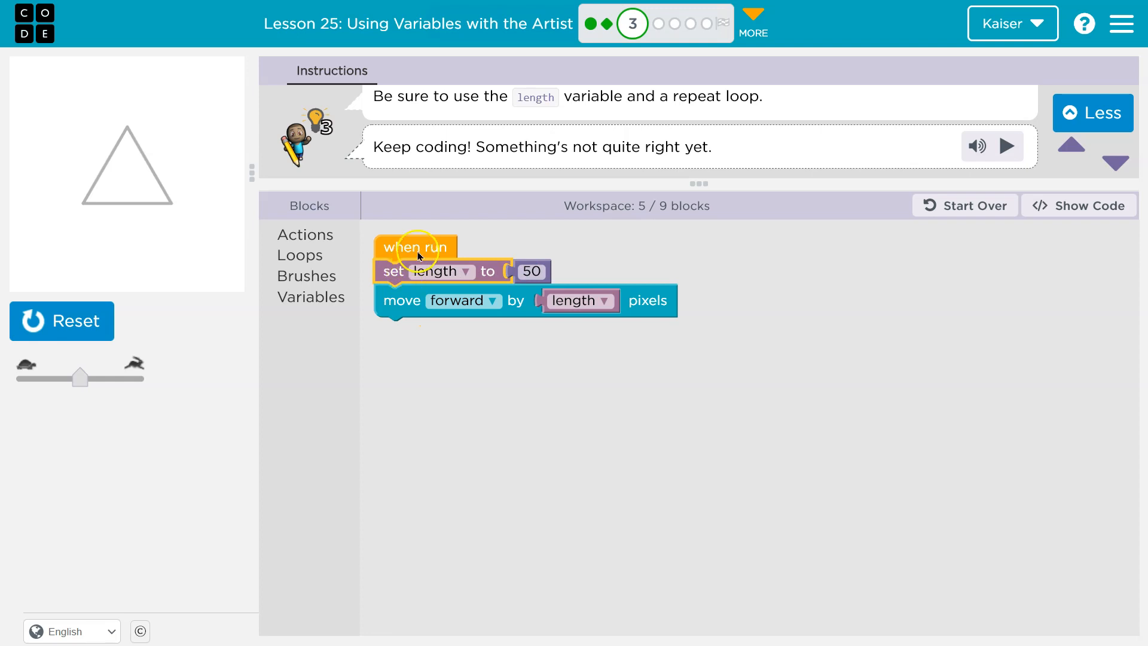
pyautogui.moveTo(586, 284)
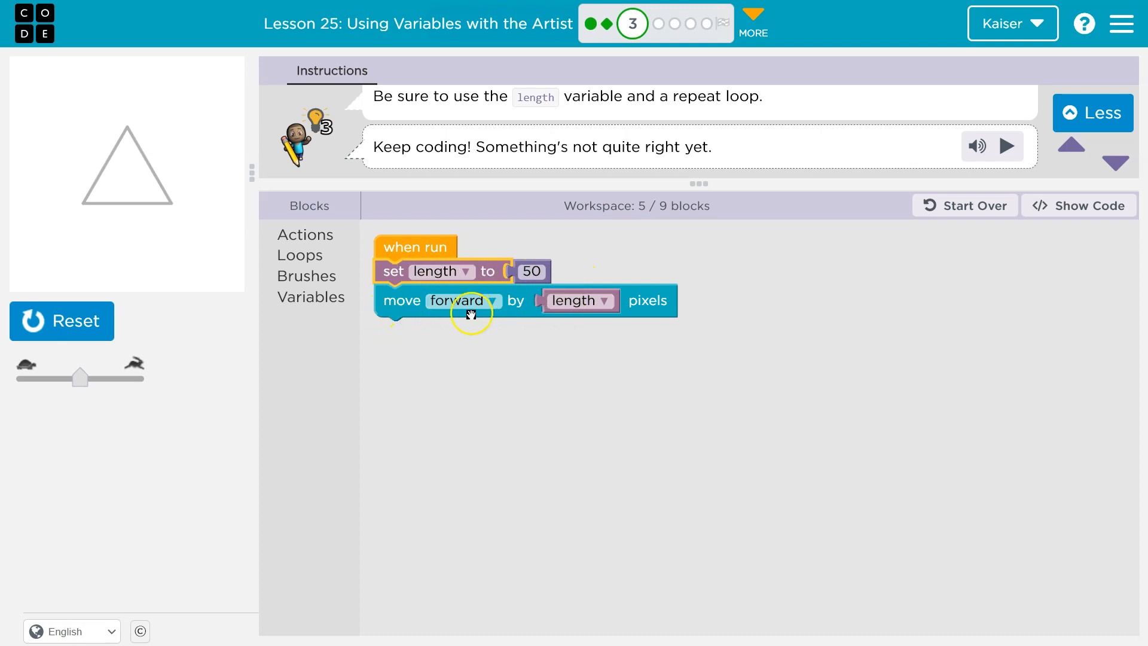
pyautogui.moveTo(650, 299)
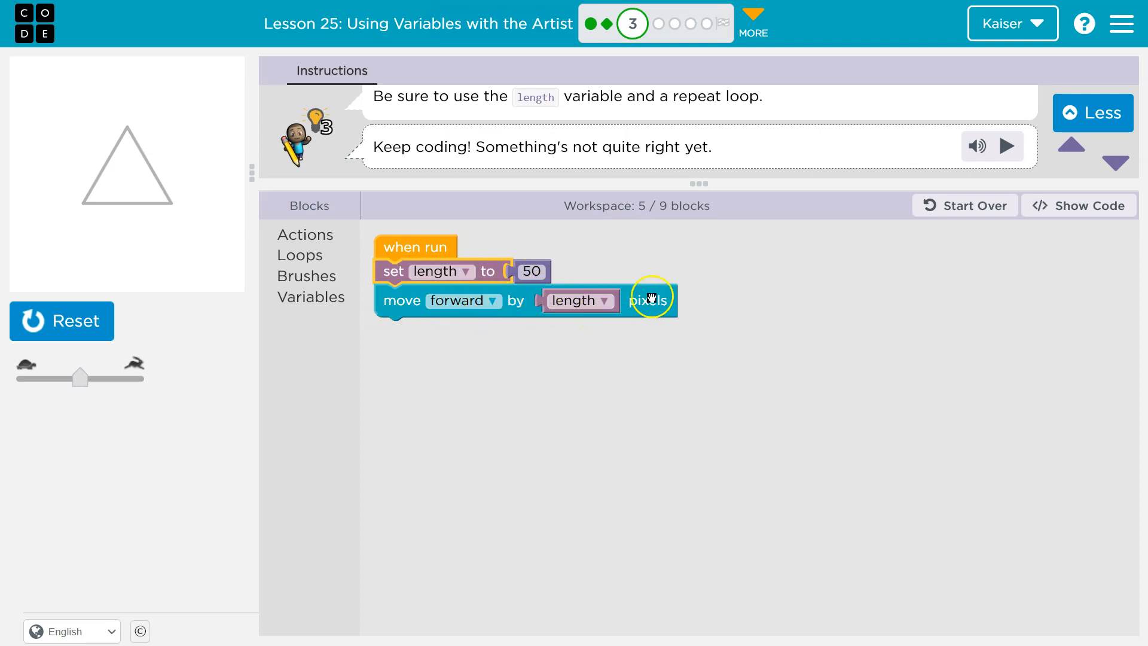
pyautogui.moveTo(593, 182)
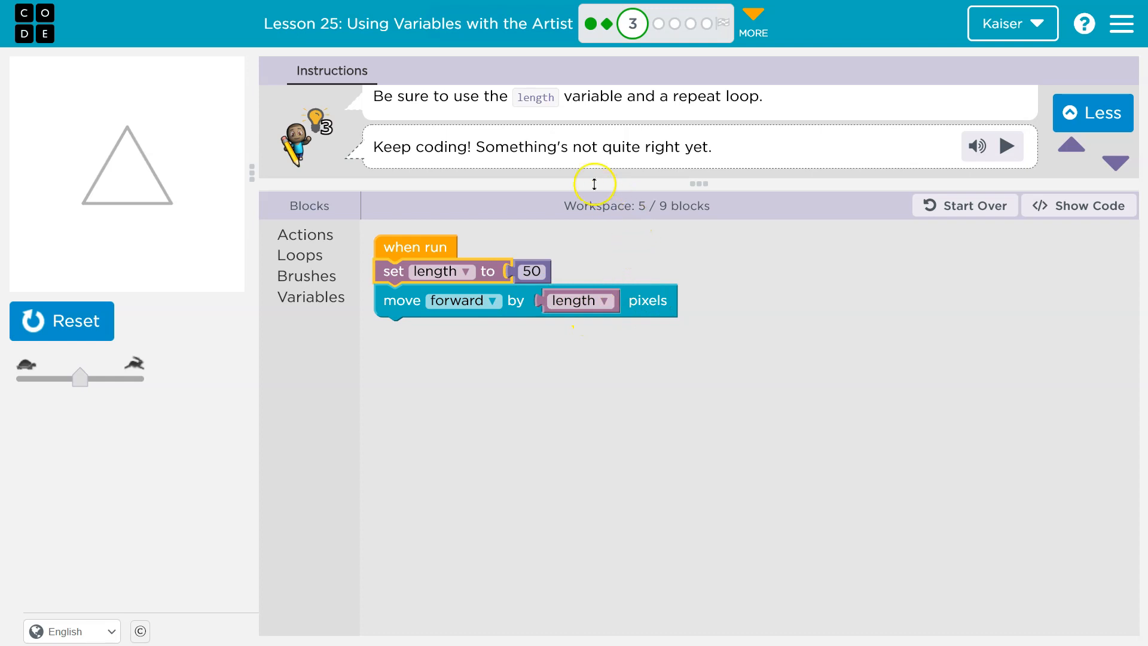
pyautogui.moveTo(676, 318)
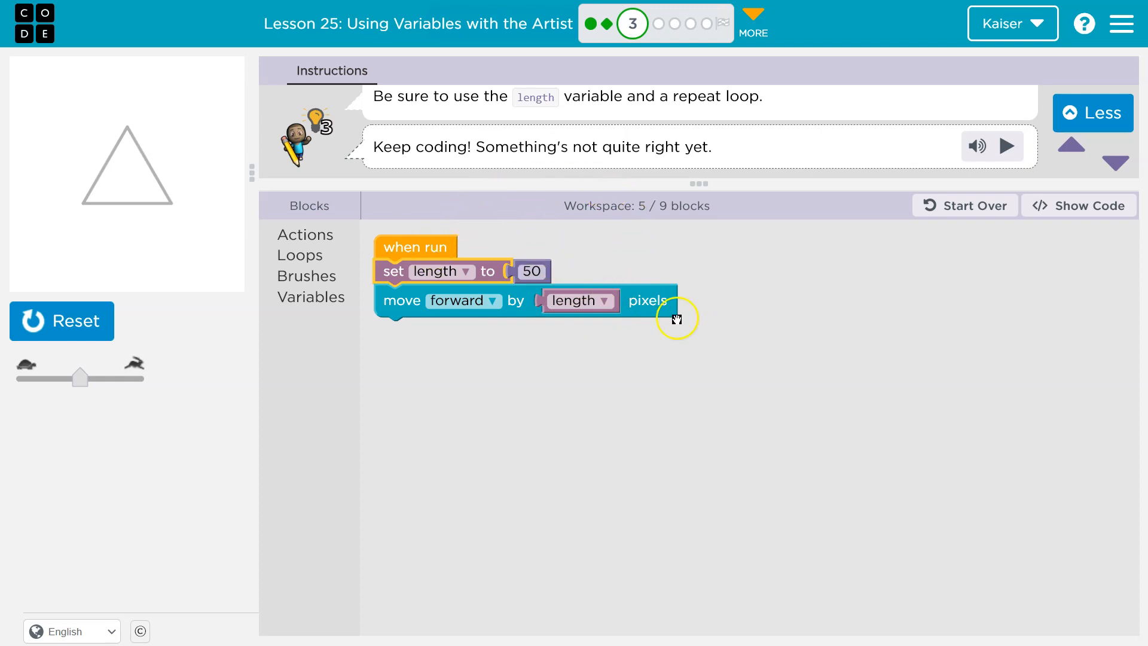
pyautogui.moveTo(128, 335)
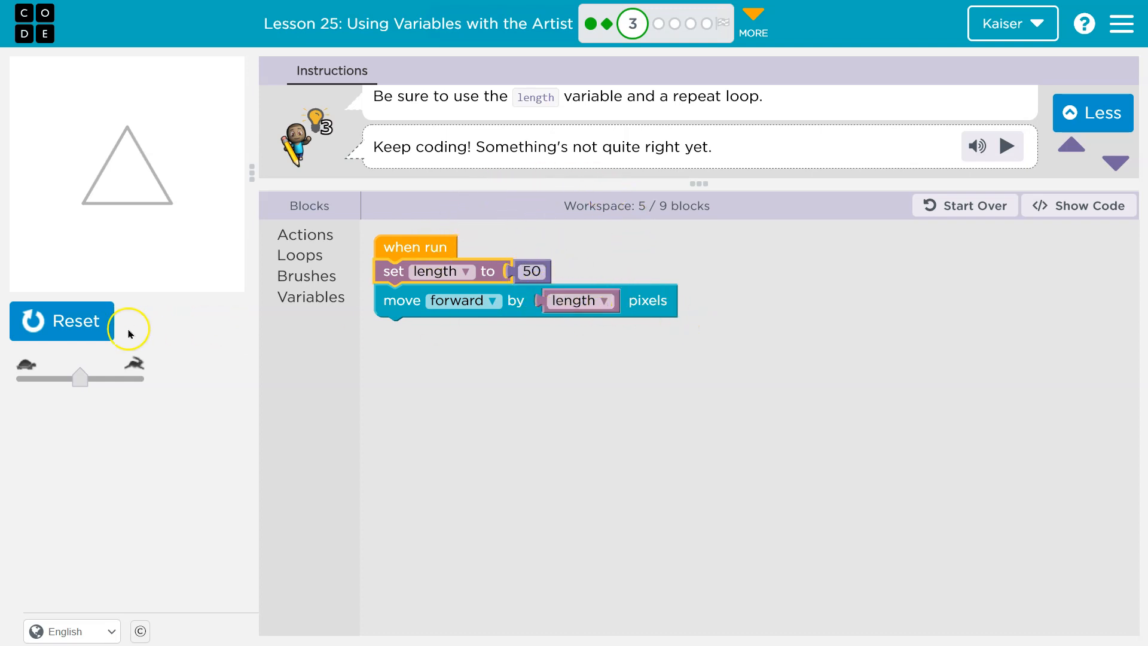
# Step: Reset the artist and change the set length value from 50 to 150
pyautogui.click(61, 320)
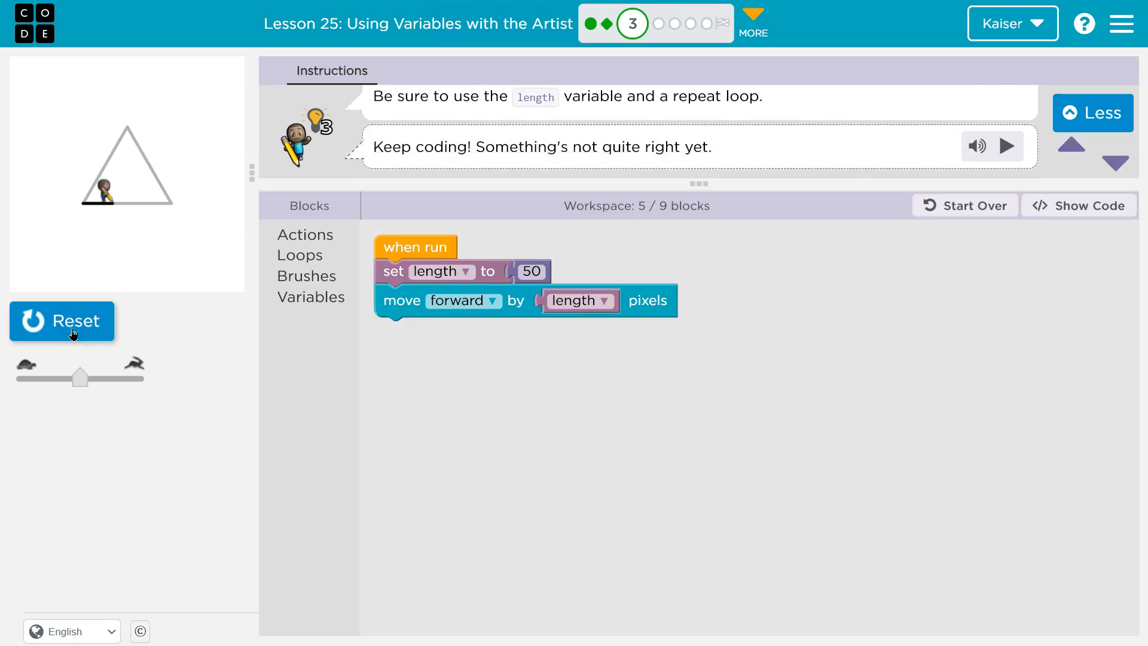
pyautogui.moveTo(969, 136)
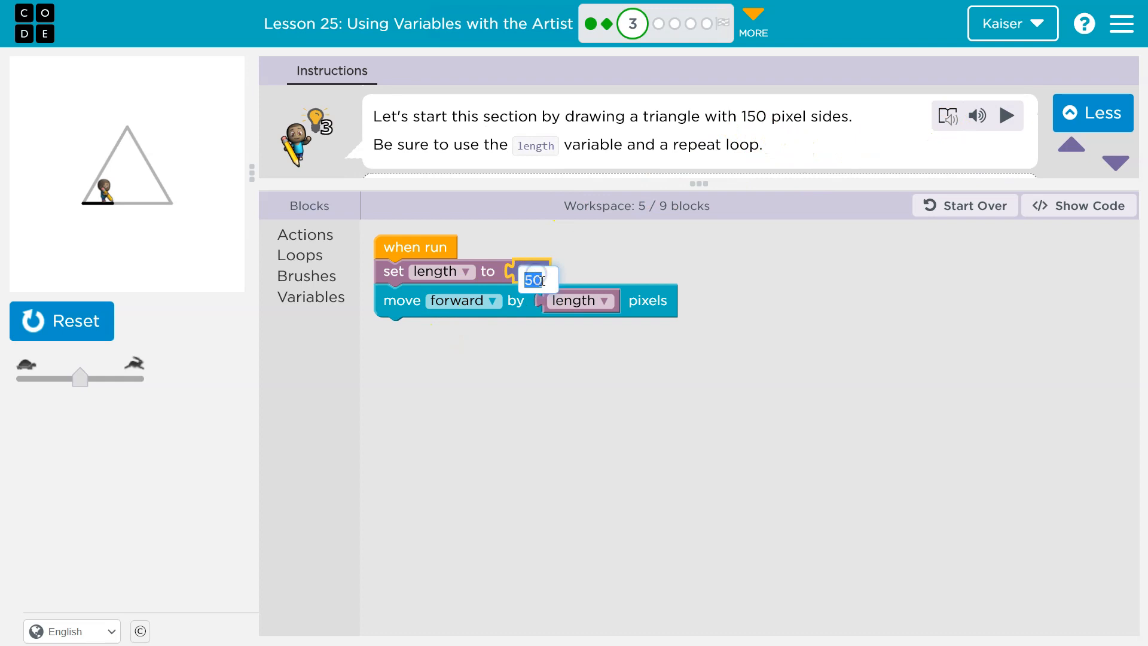
pyautogui.write('150')
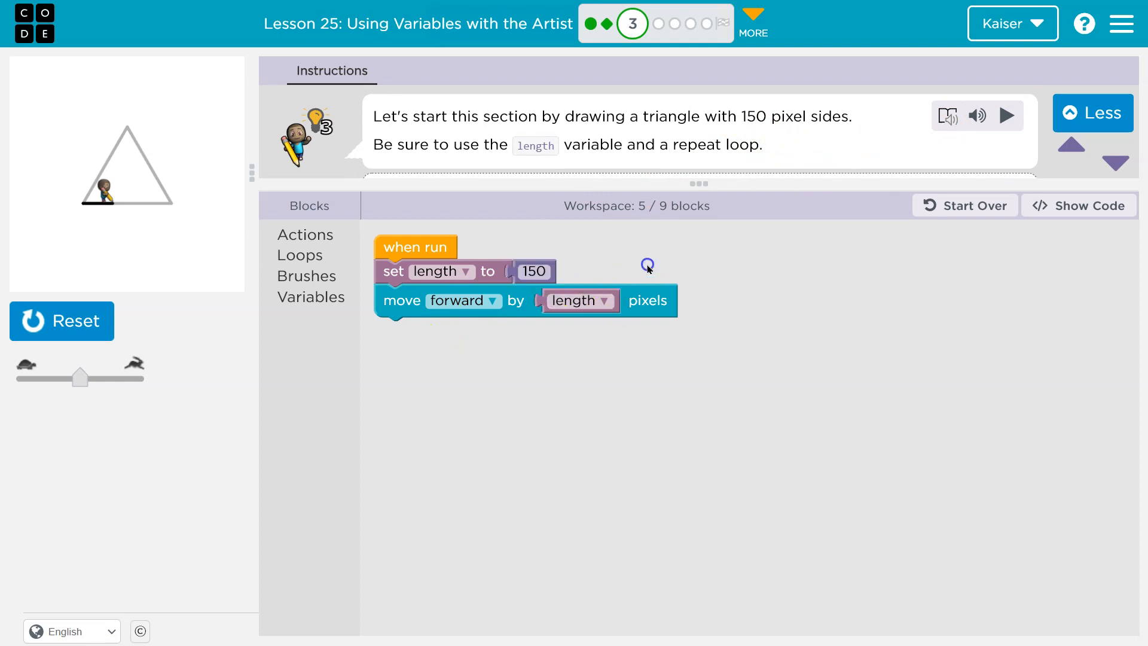
pyautogui.moveTo(485, 230)
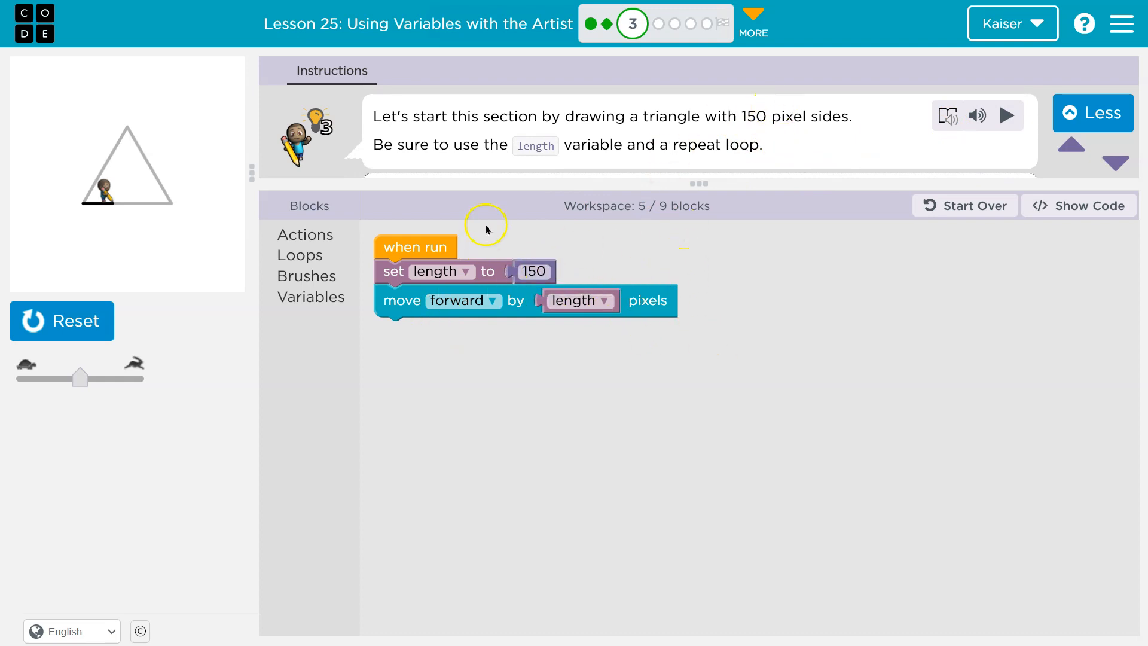
# Step: Add two 'turn left 120' and 'move forward by length' pairs, then run the full triangle
pyautogui.click(304, 234)
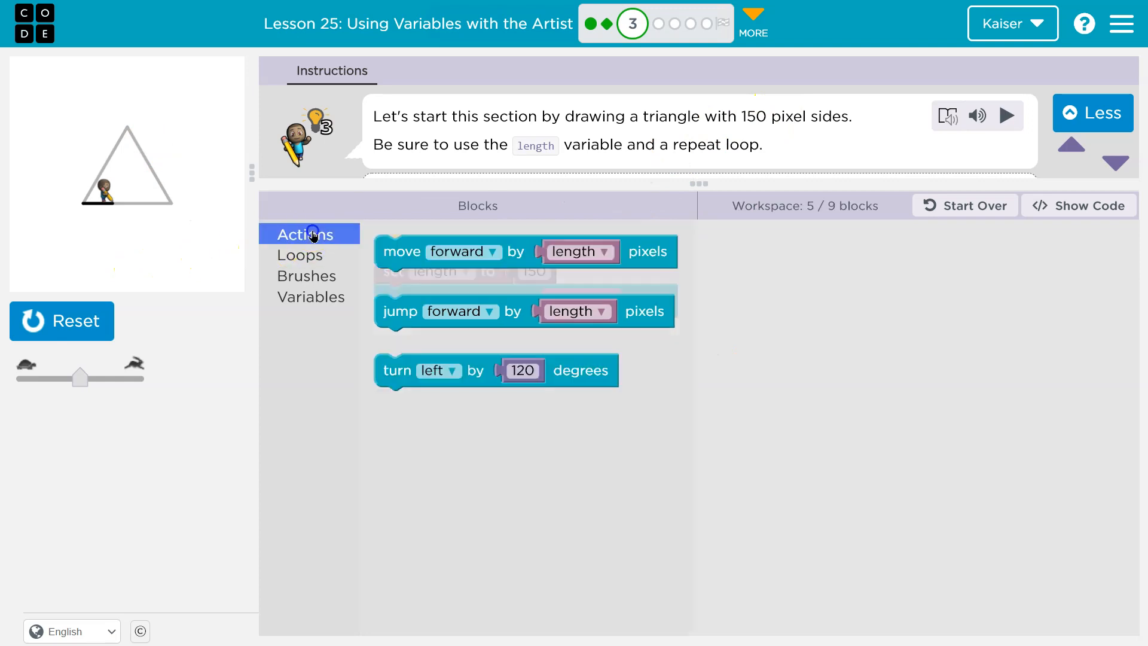
pyautogui.moveTo(360, 364)
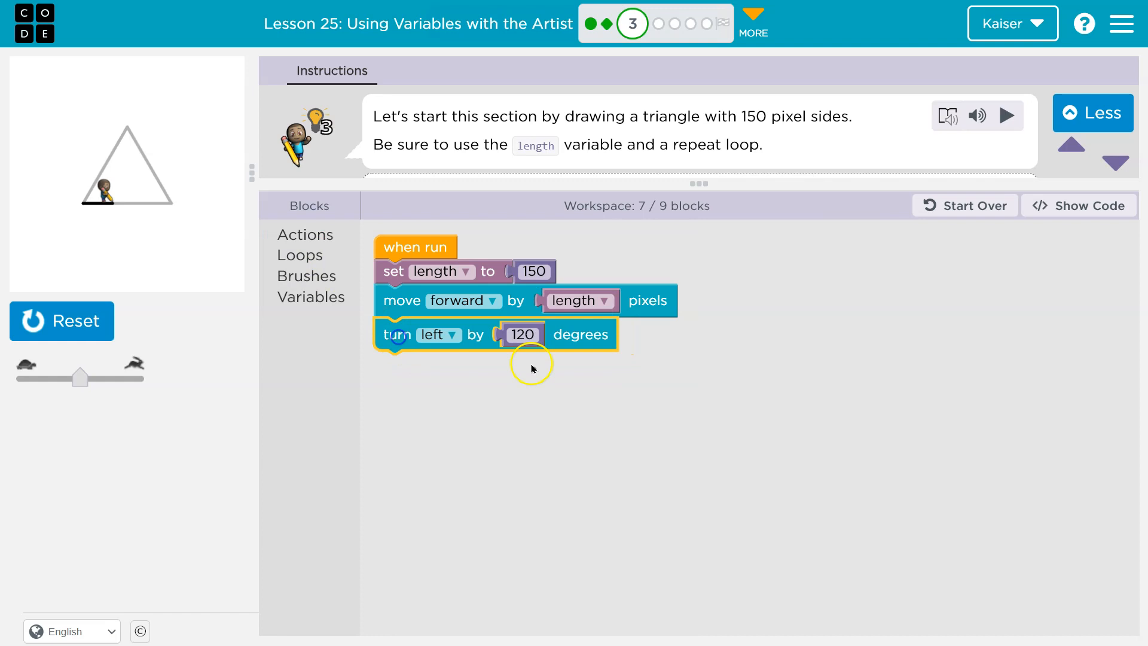
pyautogui.moveTo(305, 235)
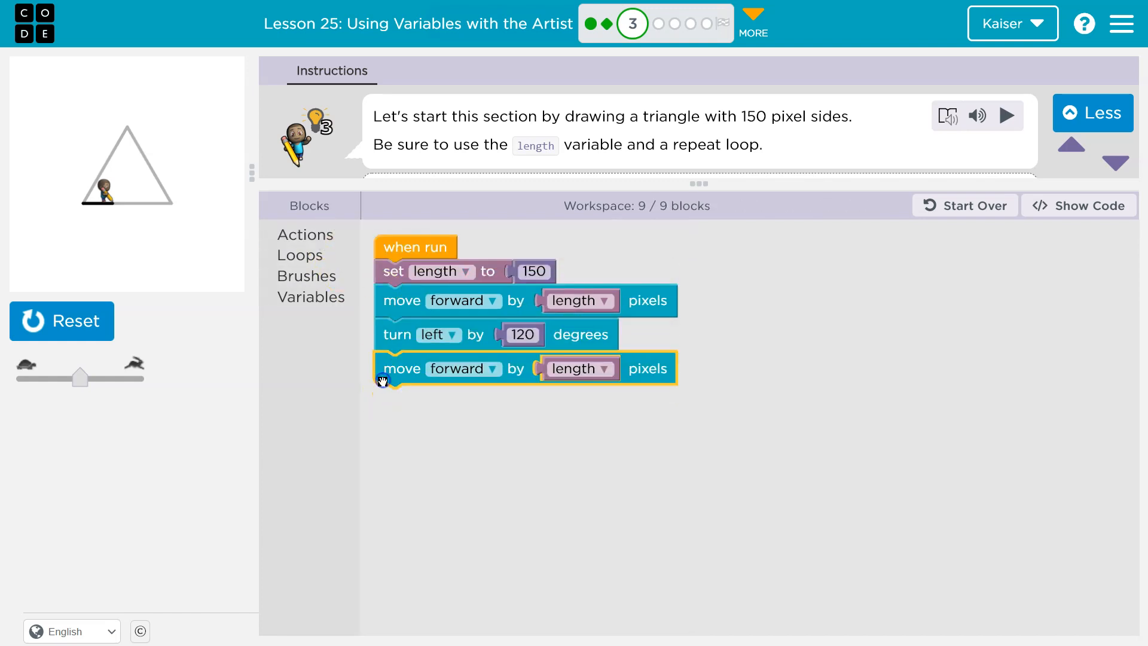
pyautogui.click(1007, 115)
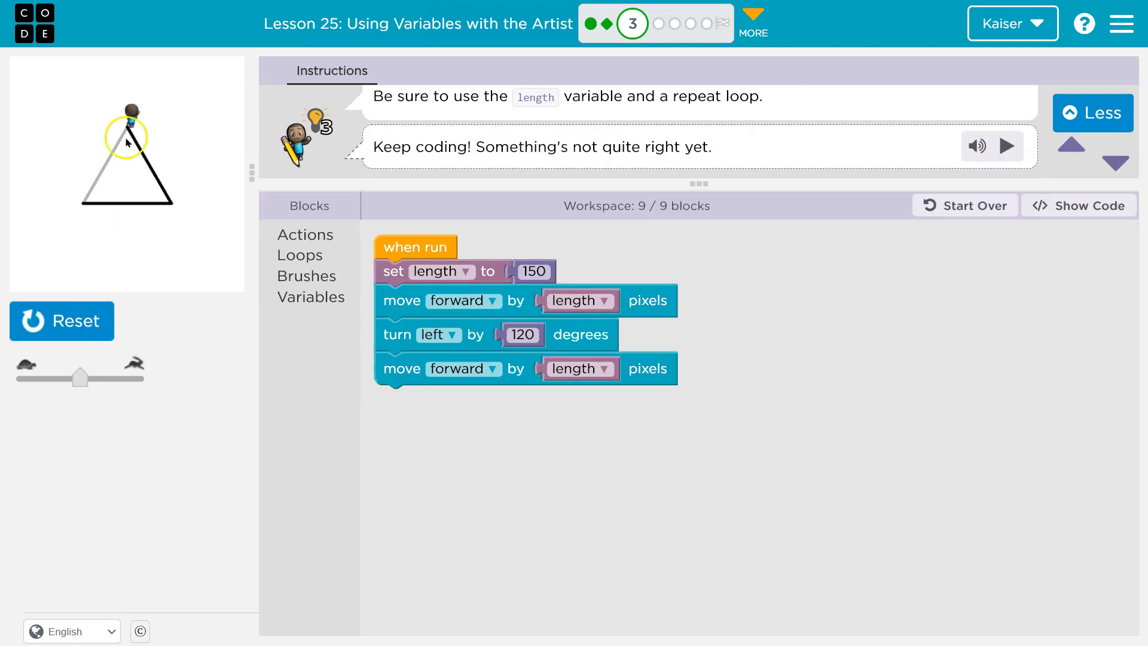
pyautogui.moveTo(277, 225)
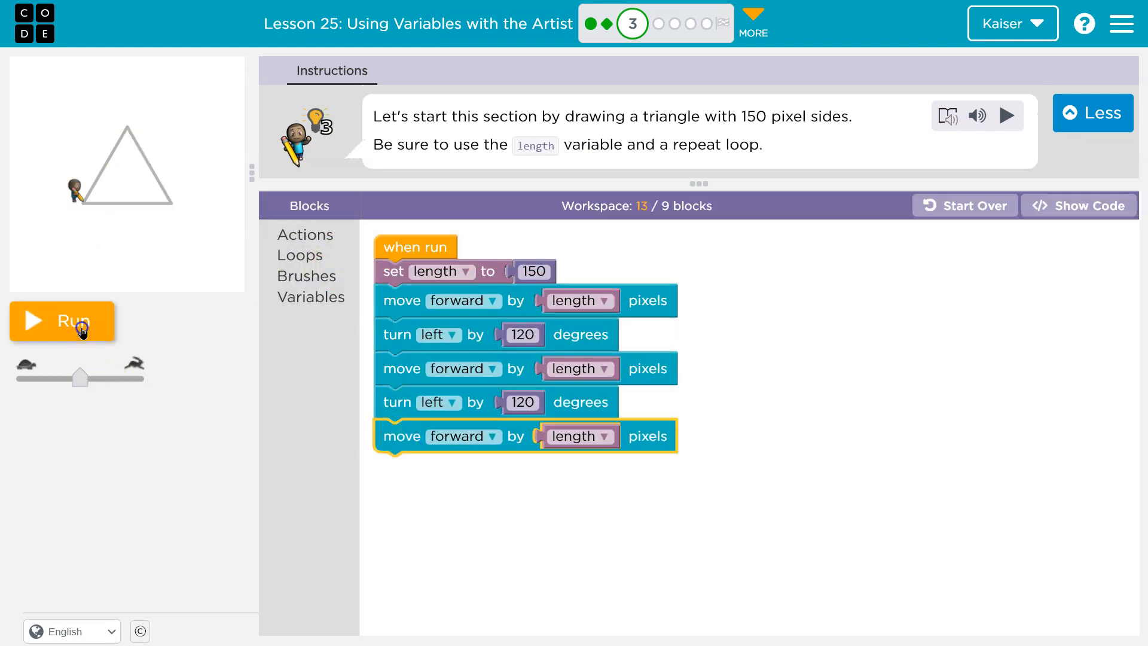
pyautogui.click(62, 321)
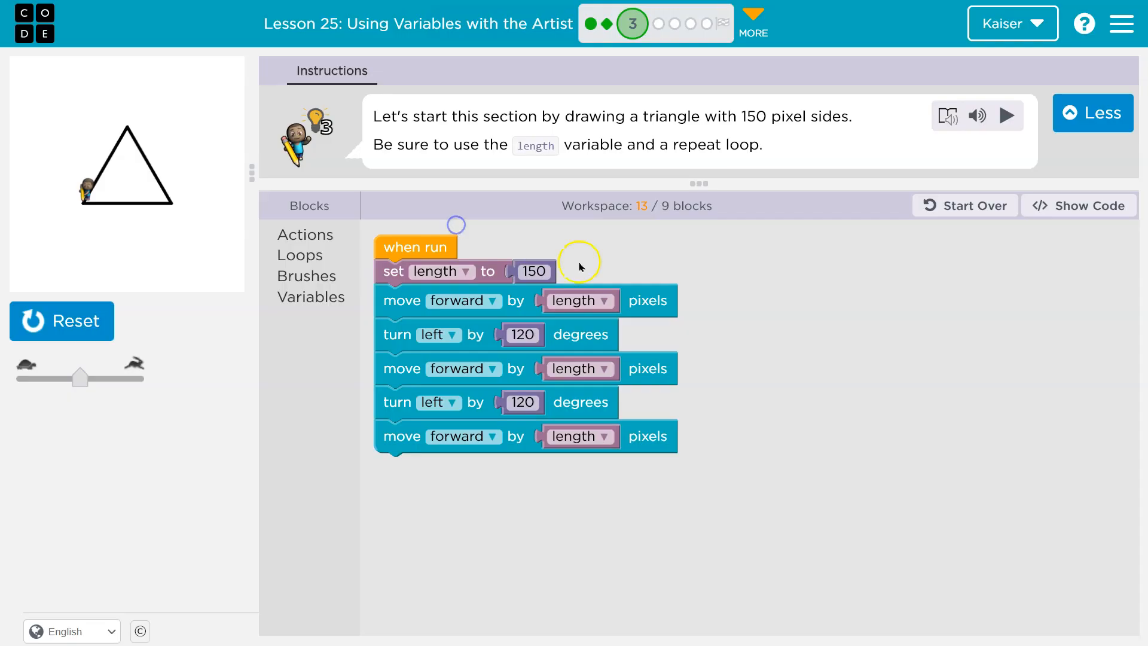
pyautogui.moveTo(891, 358)
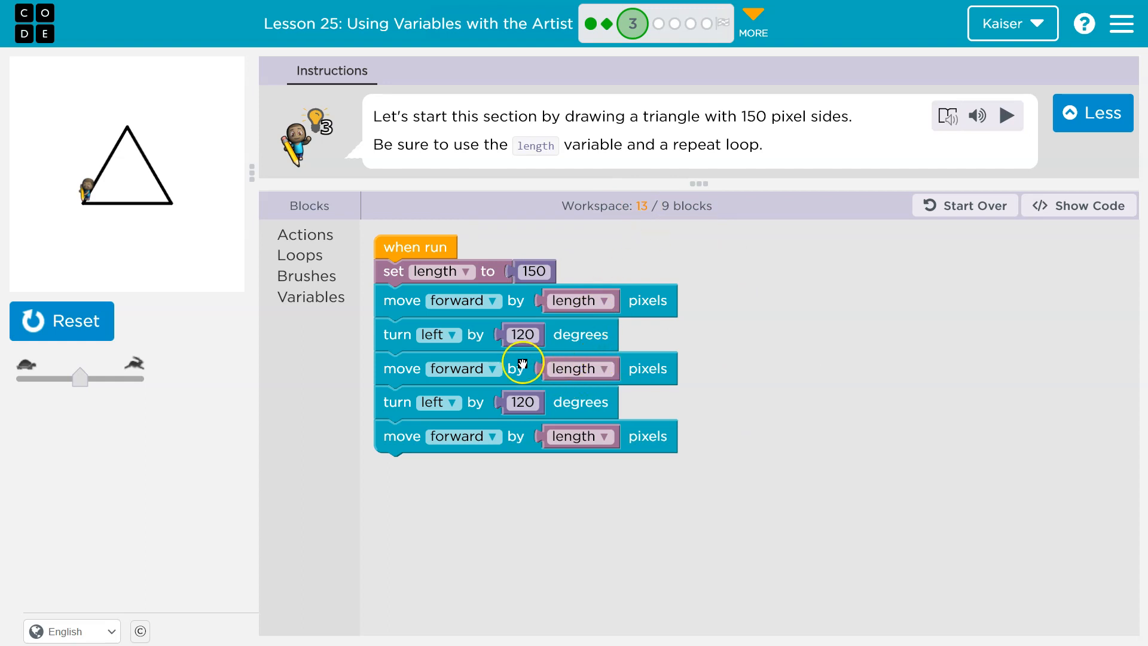
pyautogui.moveTo(520, 393)
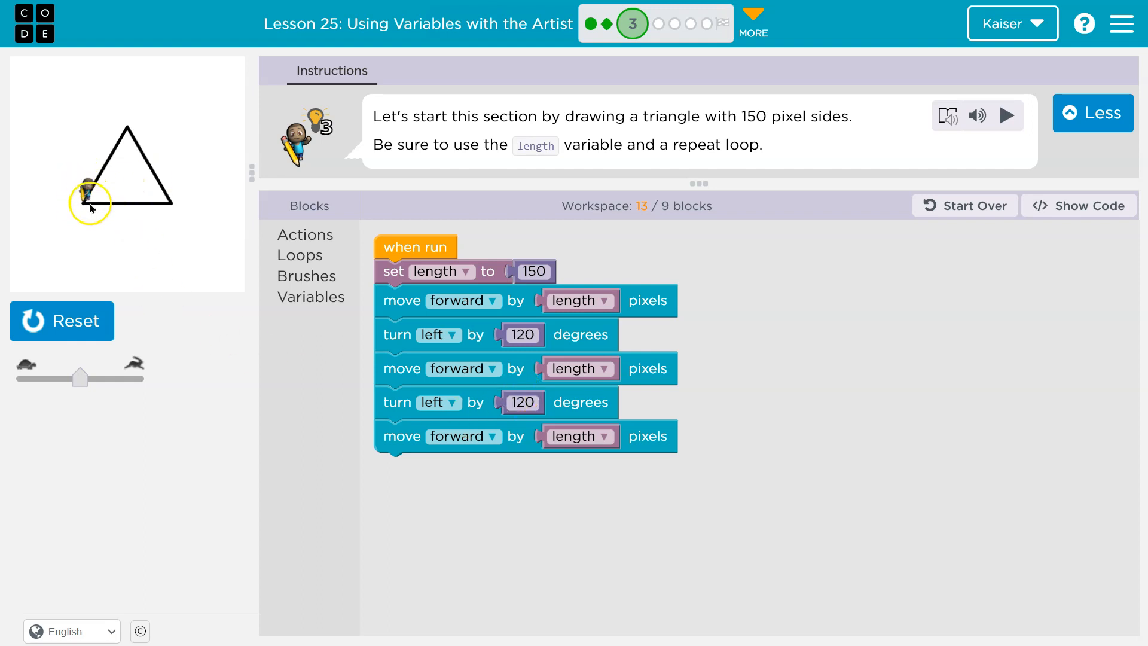
# Step: Append a third 'turn left by 120 degrees' block after the final forward move
pyautogui.click(306, 234)
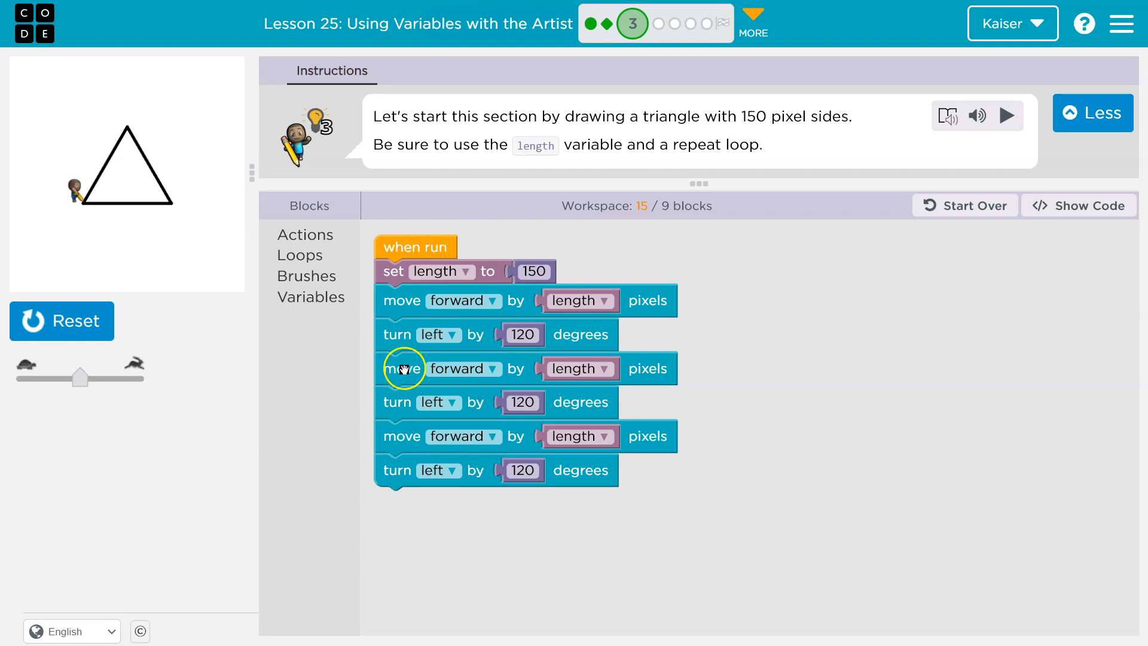
pyautogui.moveTo(401, 369)
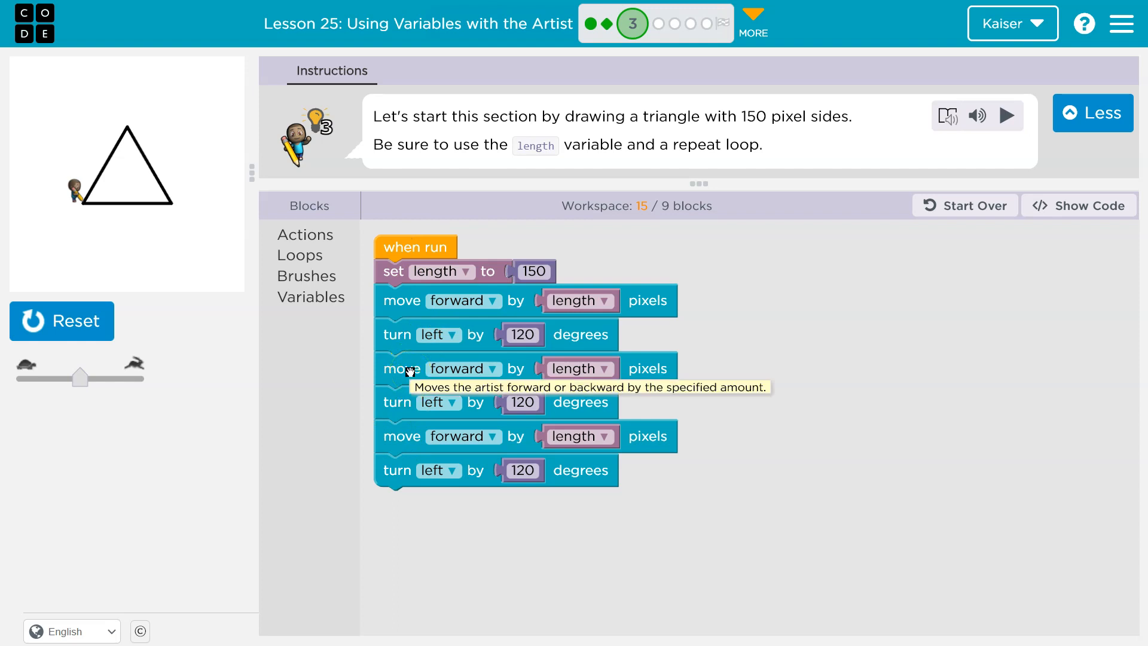
pyautogui.moveTo(412, 350)
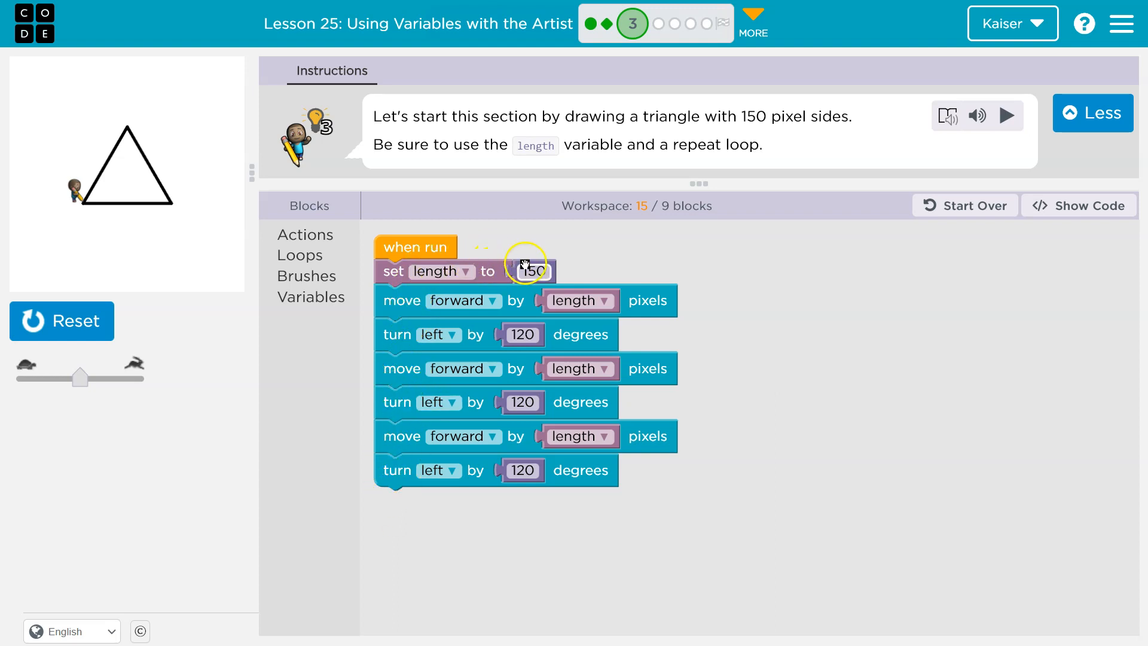
pyautogui.moveTo(412, 300)
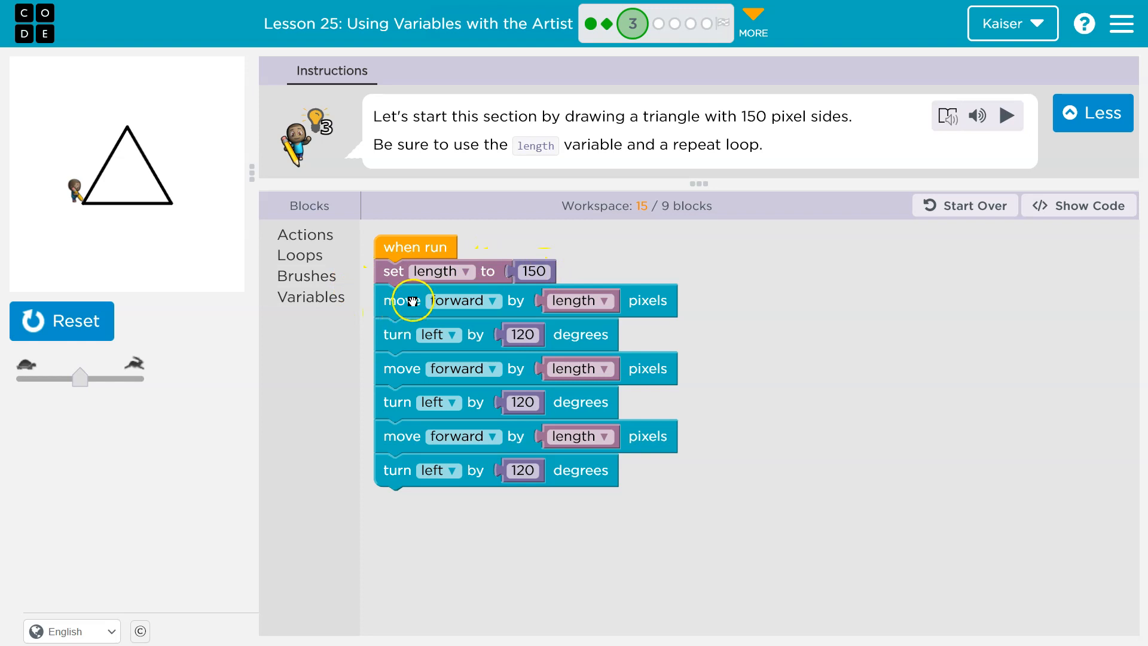
pyautogui.moveTo(666, 300)
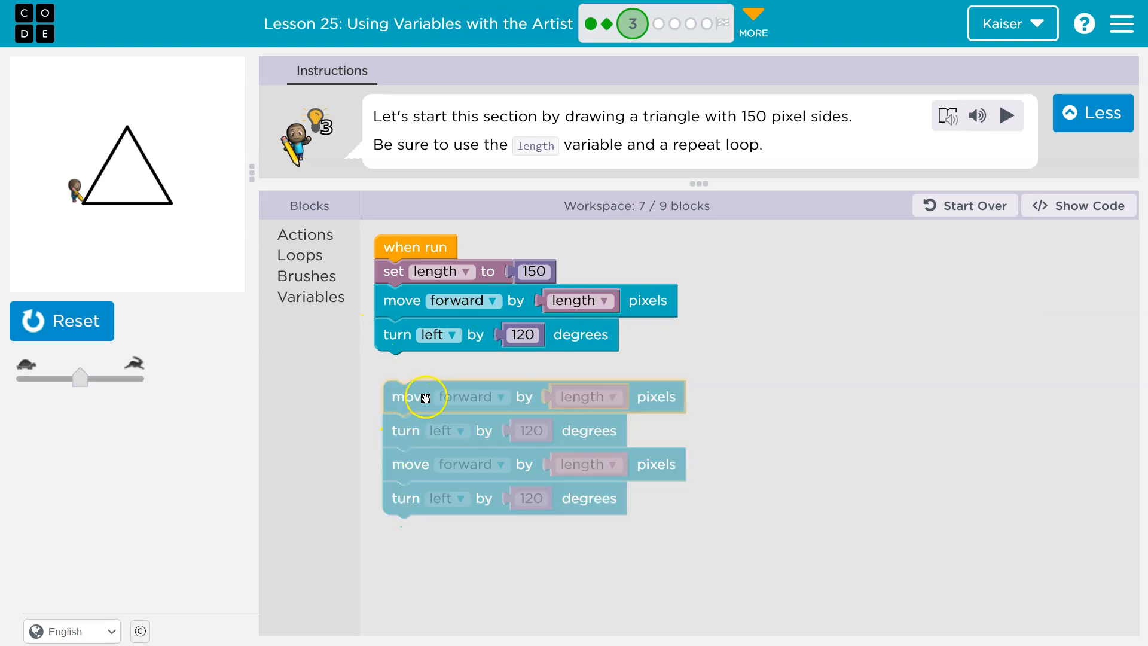
pyautogui.moveTo(420, 443)
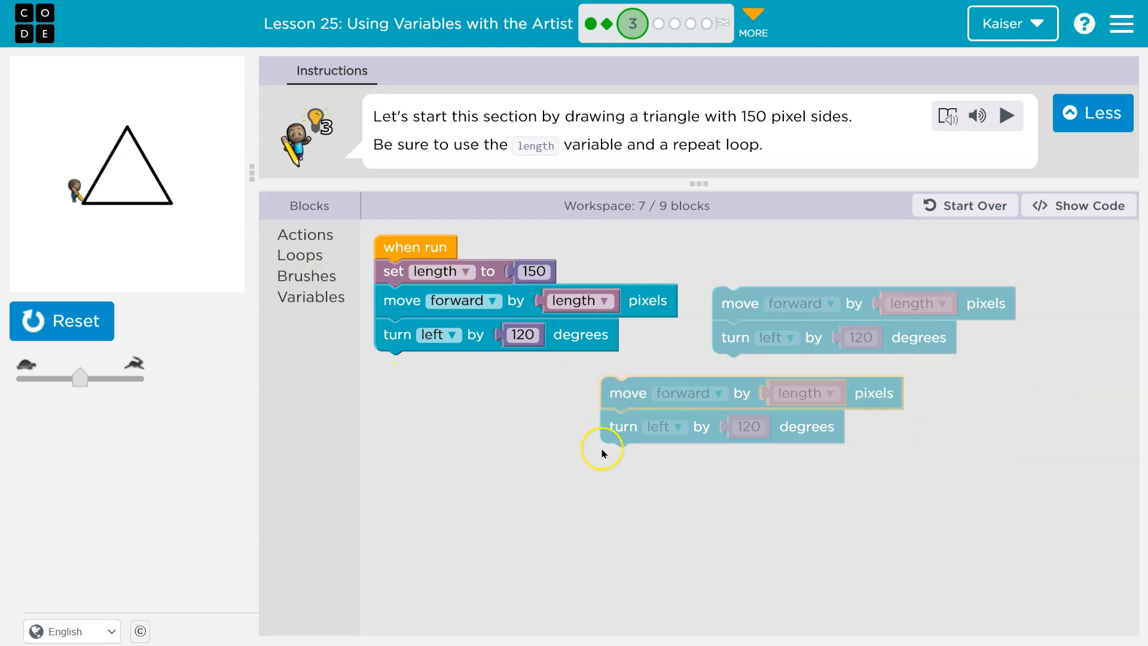
pyautogui.moveTo(779, 373)
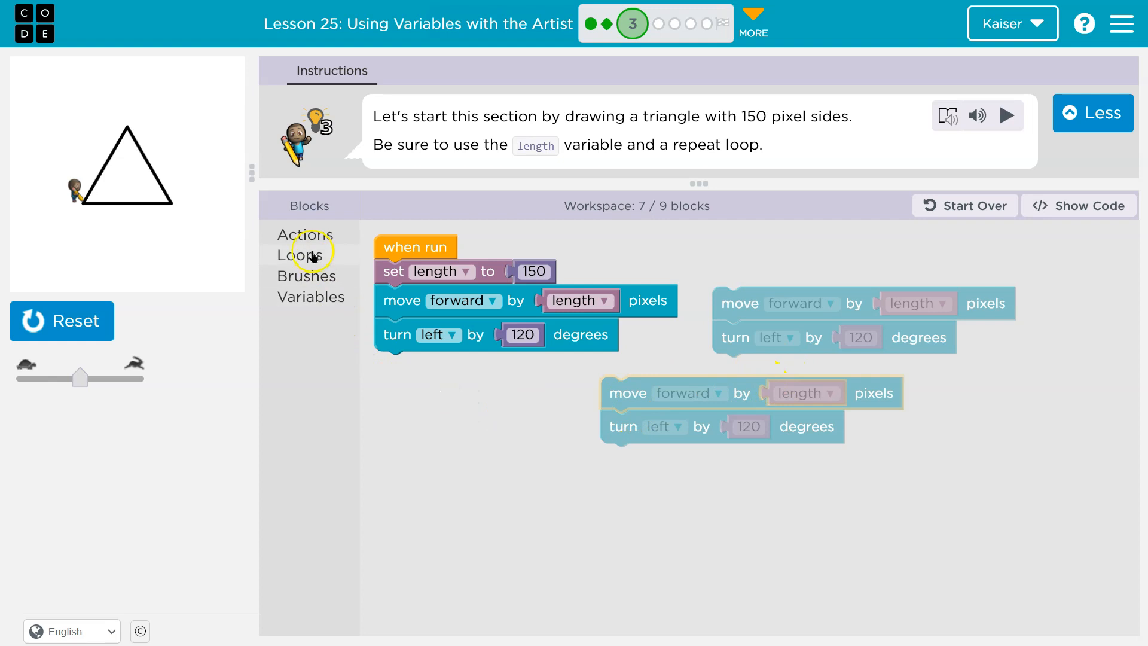
# Step: Detach the extra move/turn pairs and drag out a 'repeat 3 times' loop
pyautogui.click(300, 254)
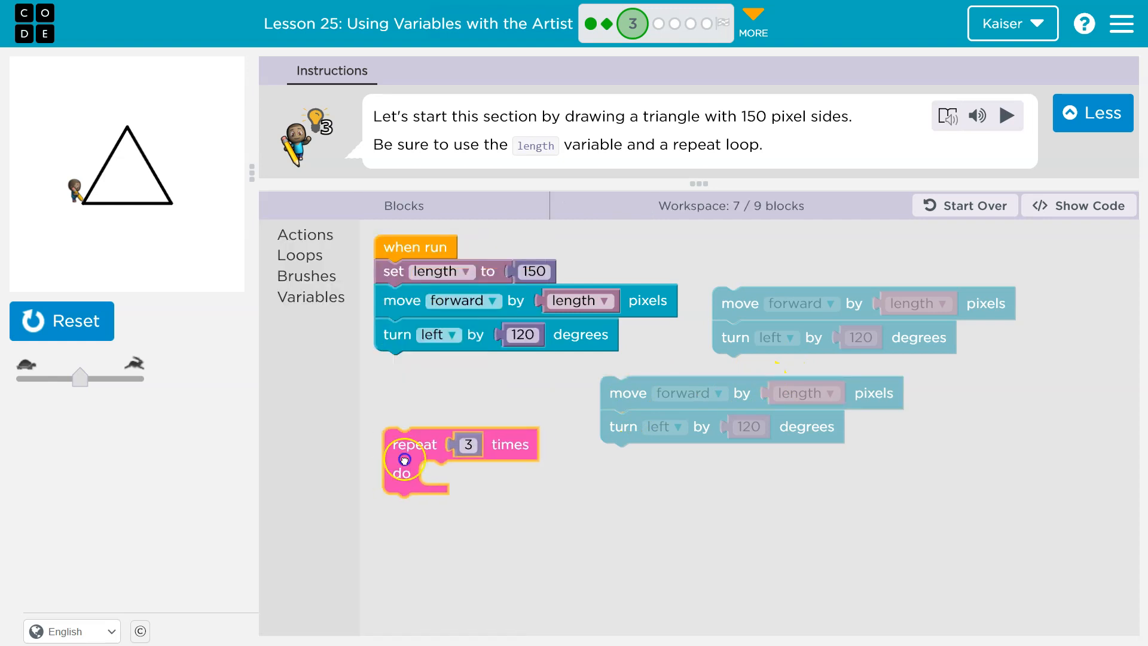